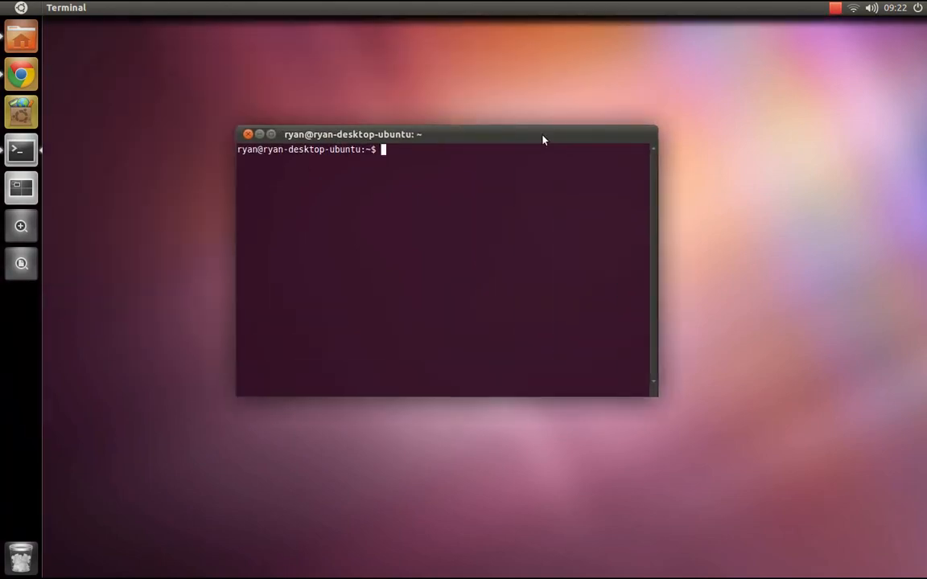
Run 'sudo apt-get install nautilus-open-terminal' and confirm the password to complete the install
text(sudo)
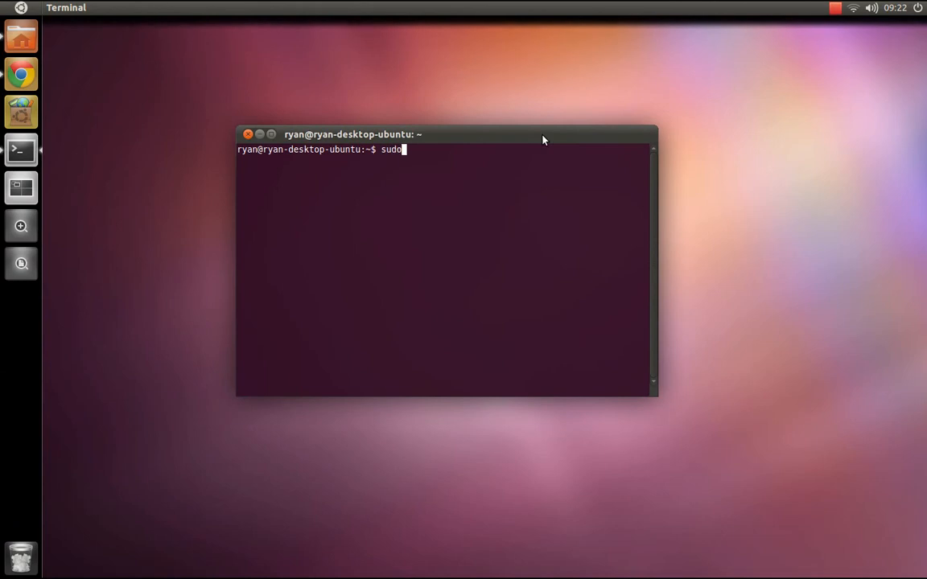
text(apt-get install)
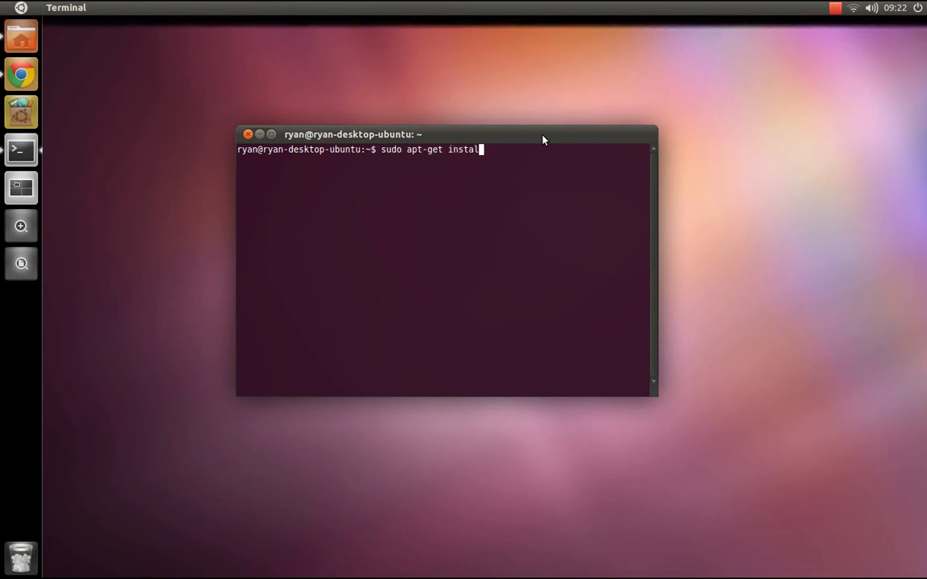
text(nautilu)
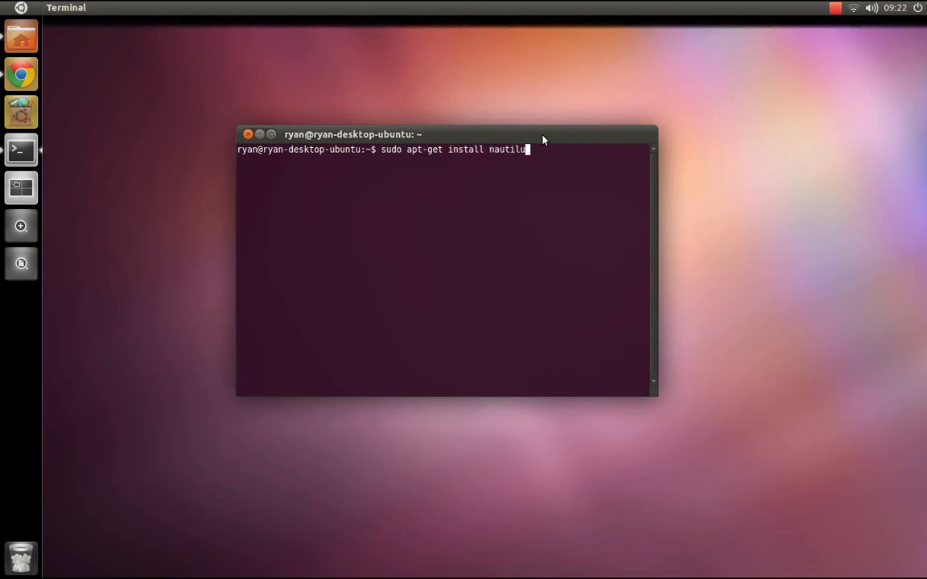
text(s-ope)
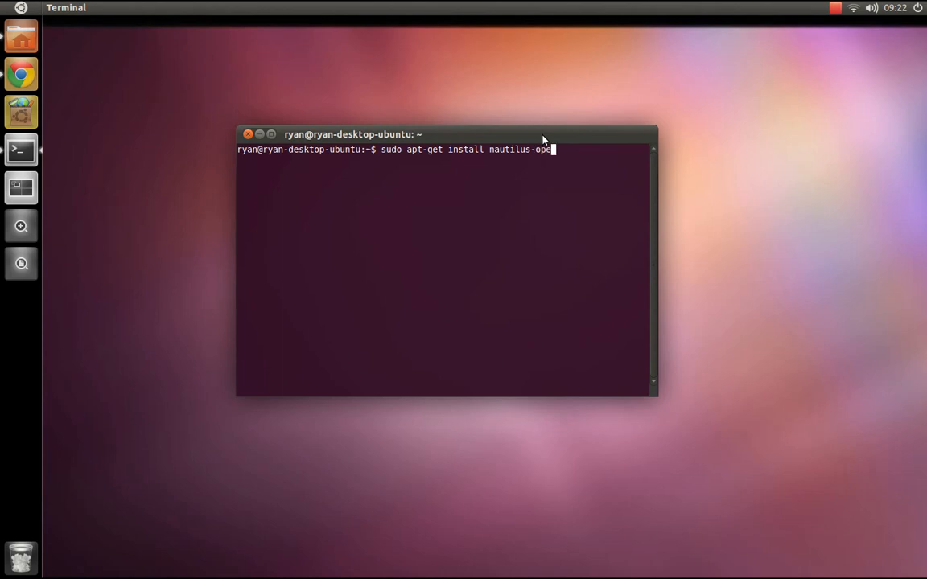
text(n-ter)
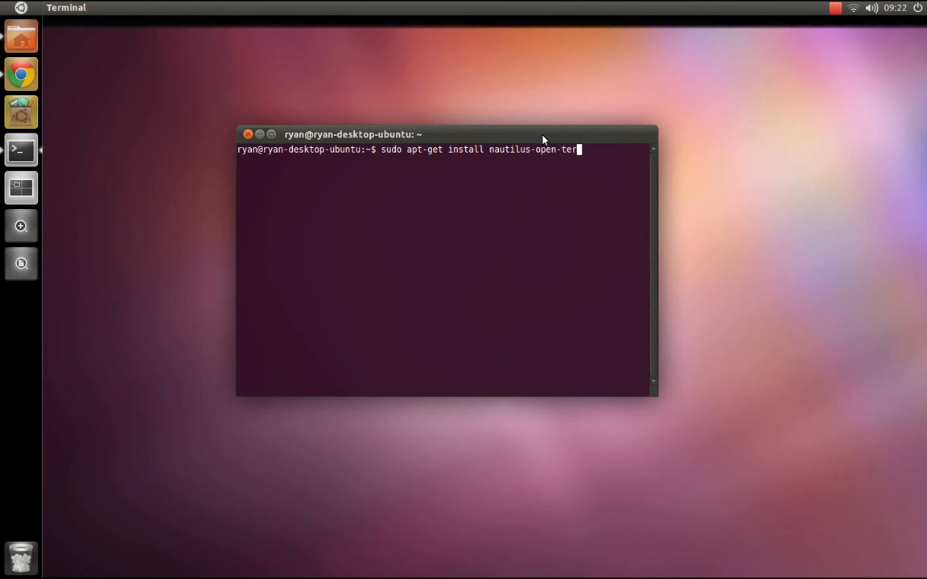
key(Return)
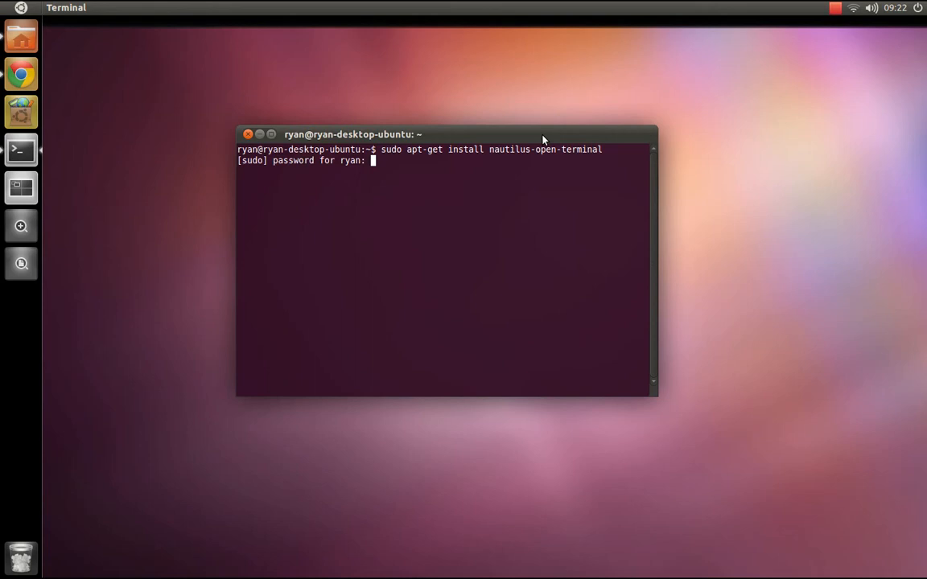
key(Return)
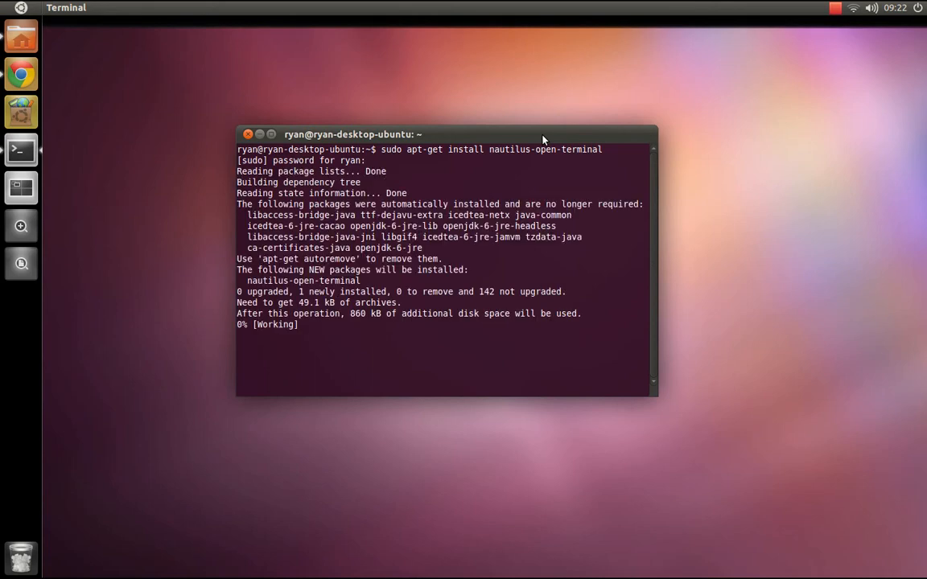
scroll(down, 3)
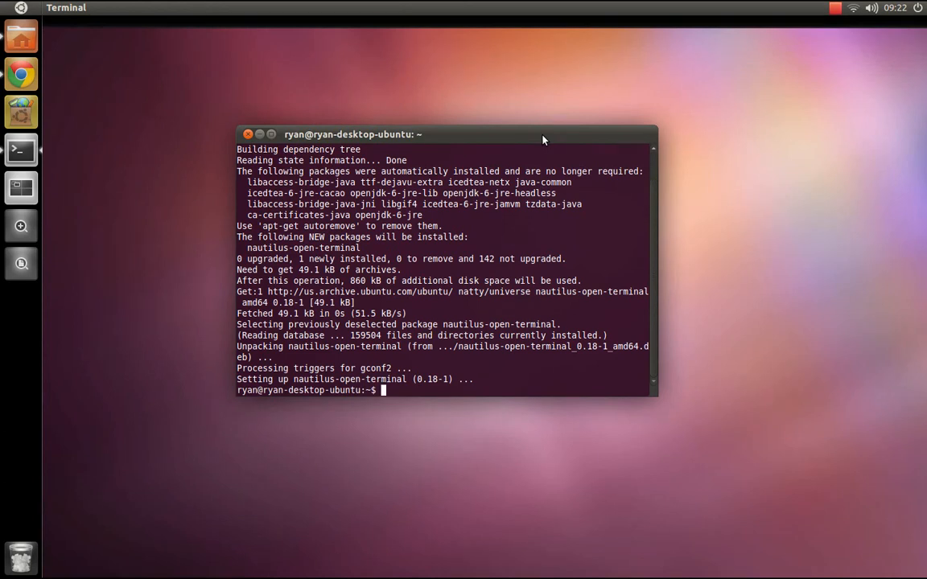
Run 'killall nautilus' so the file manager restarts with the extension loaded
text(killall)
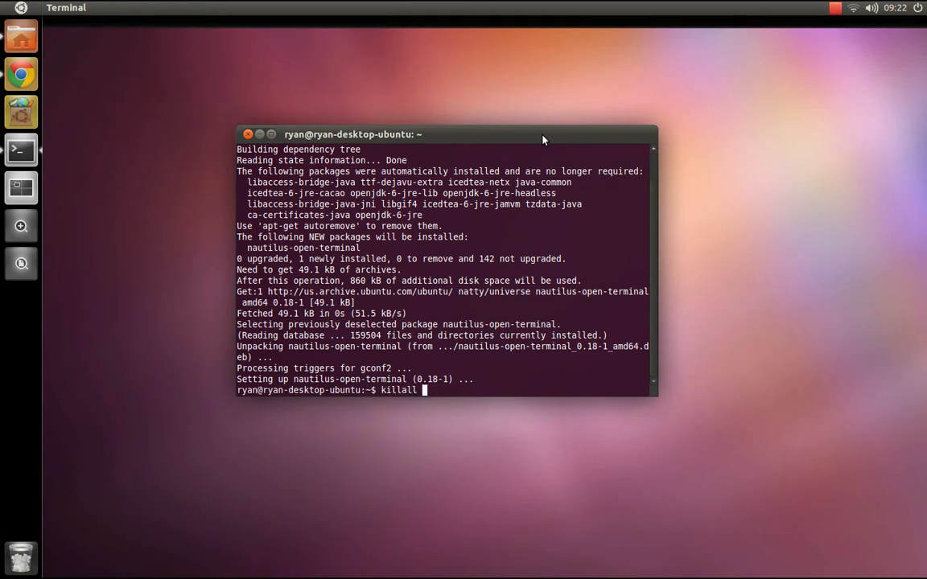
text(nautilus)
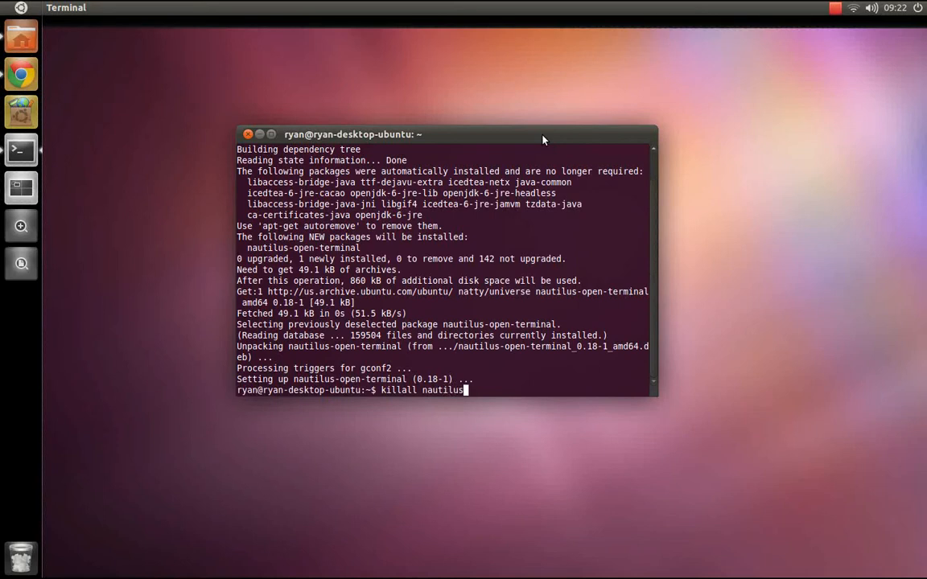
key(Return)
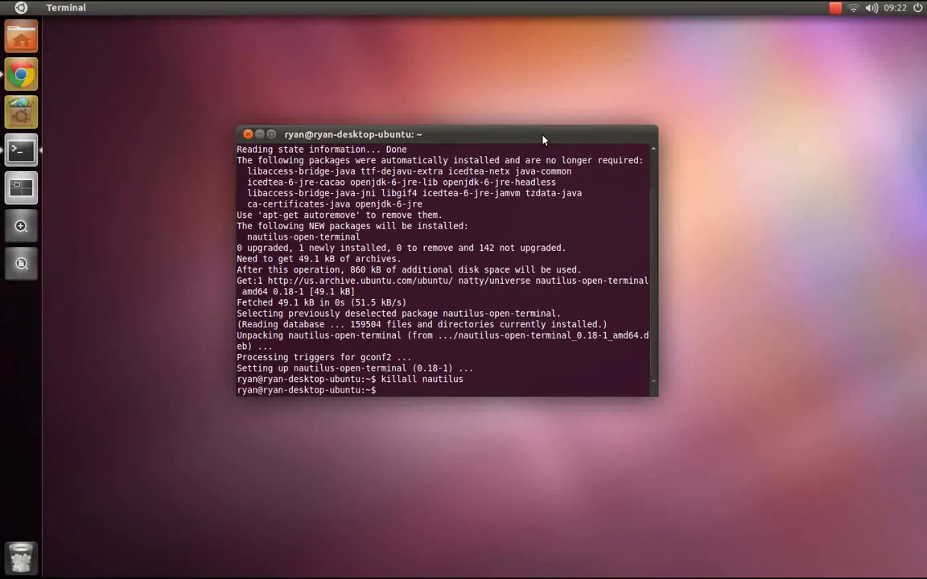
mouse_move(146, 79)
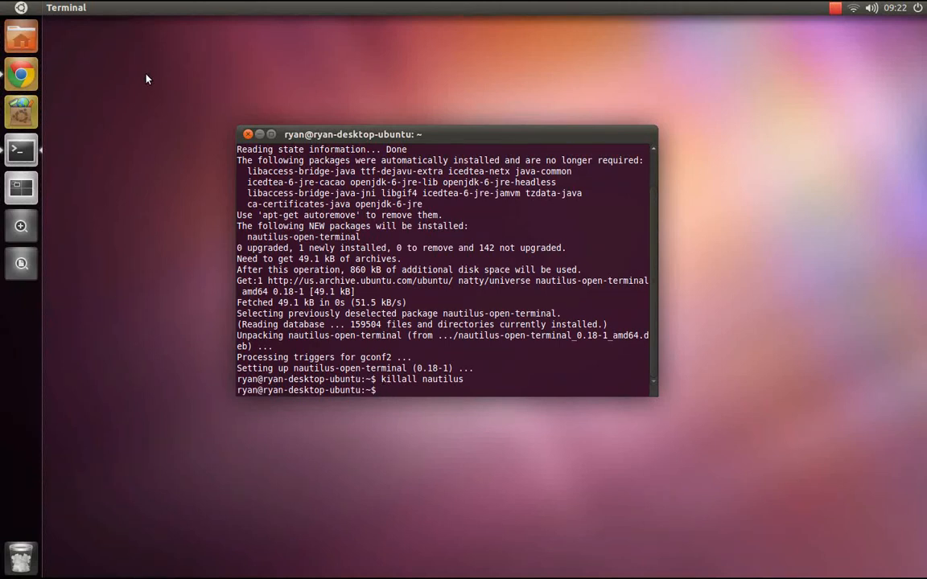
right_click(148, 79)
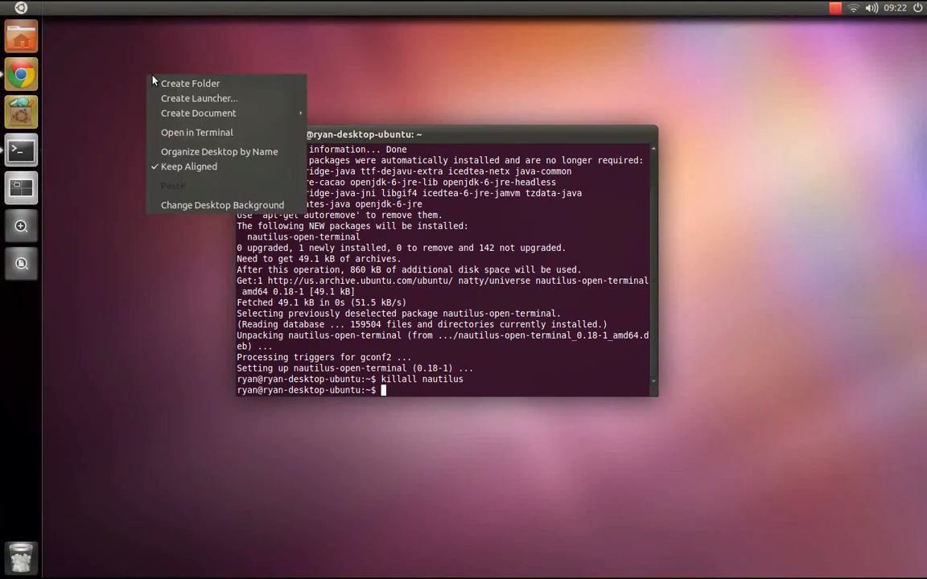
mouse_move(196, 132)
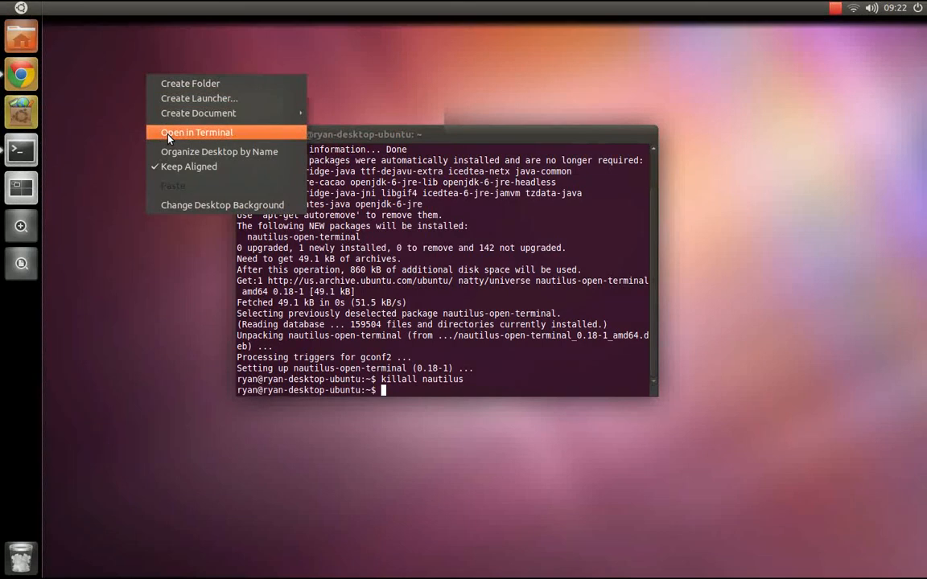
click(196, 132)
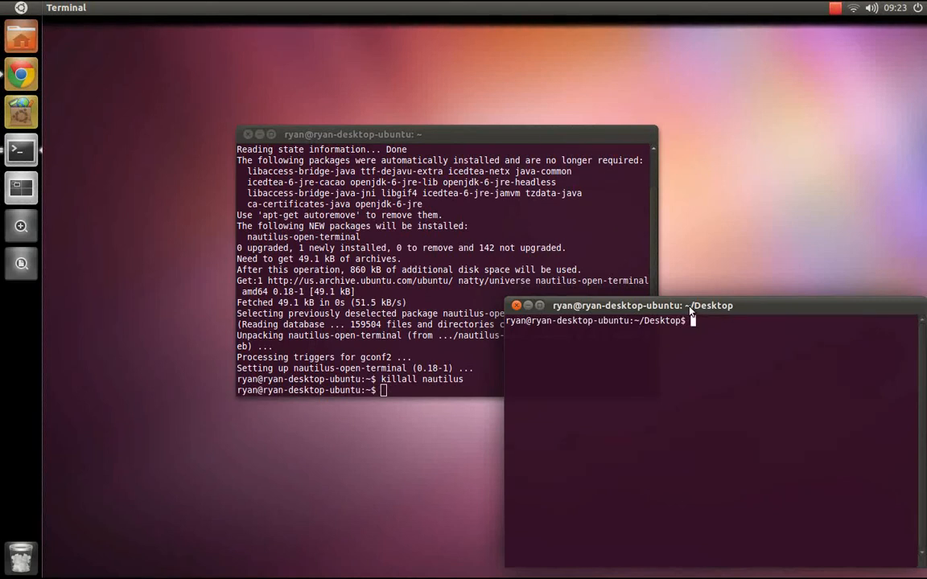
mouse_move(541, 309)
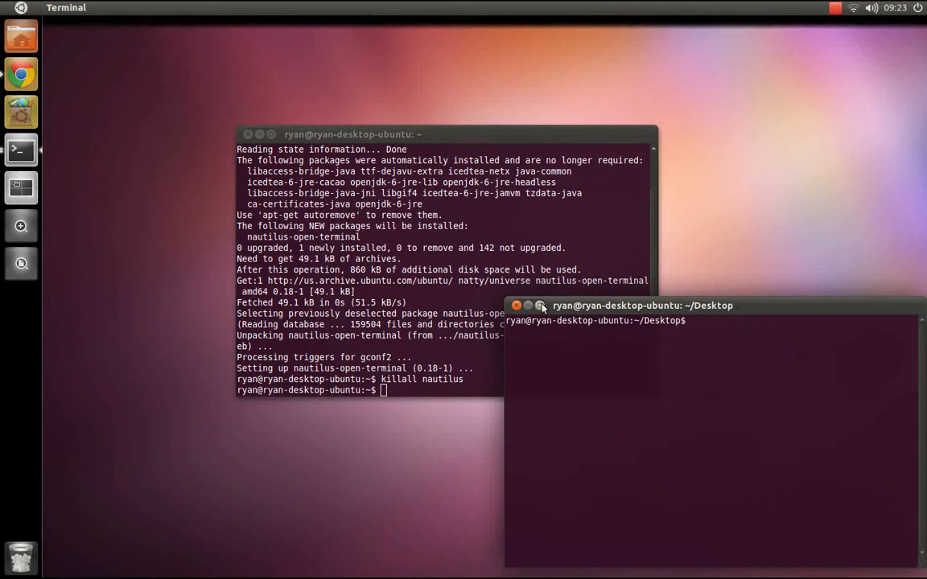
click(516, 306)
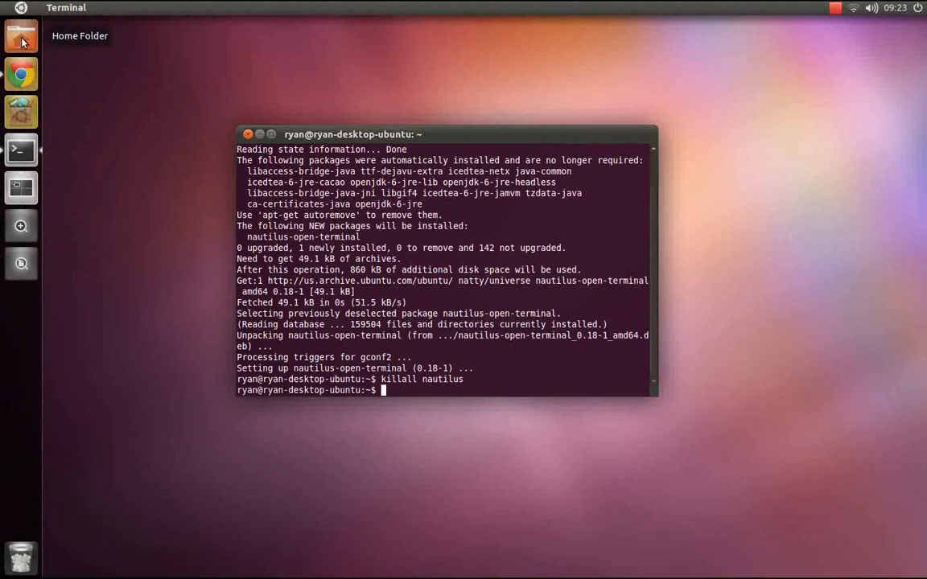
Browse to screencast-projects/disable-ubuntu-login-sound, launch a terminal there via Open in Terminal, then close it
click(21, 35)
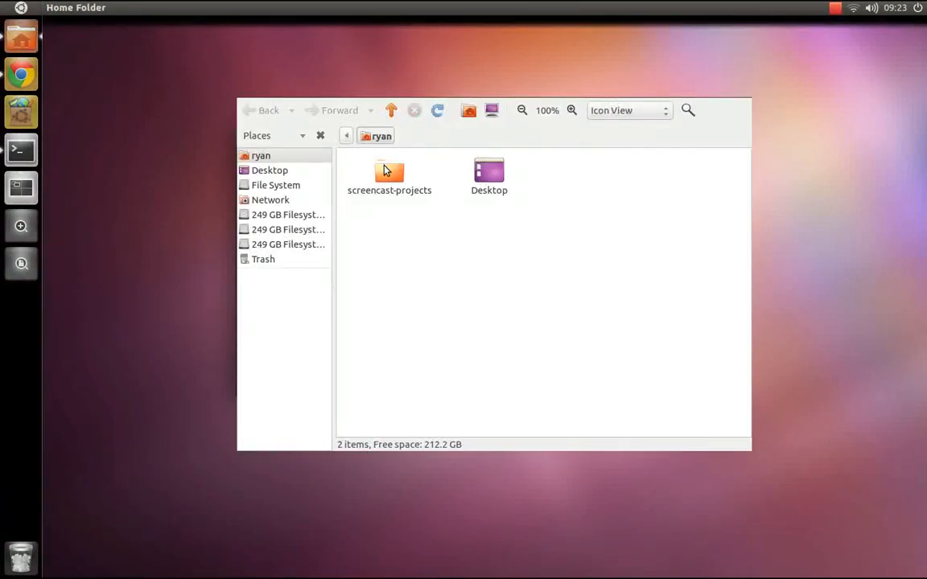
double_click(390, 169)
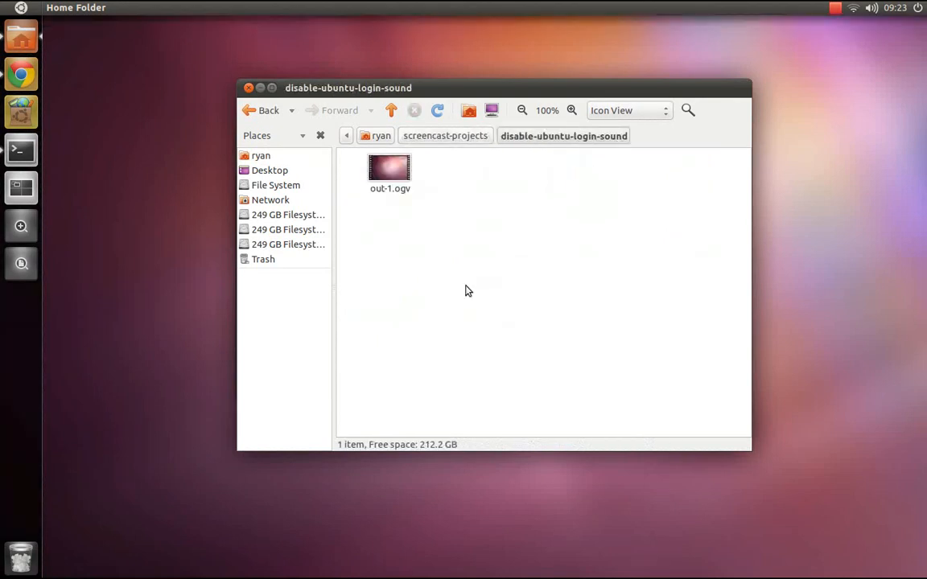
click(19, 150)
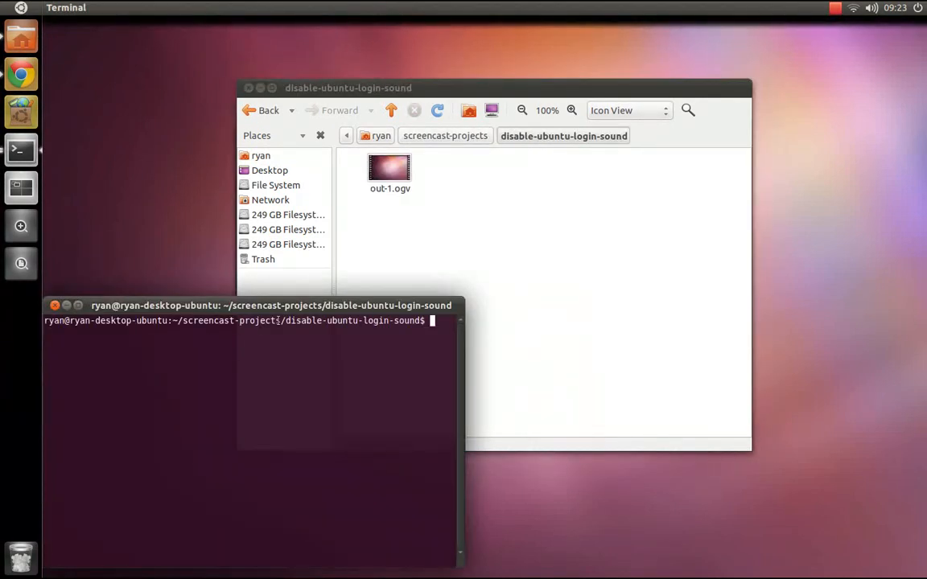
click(55, 306)
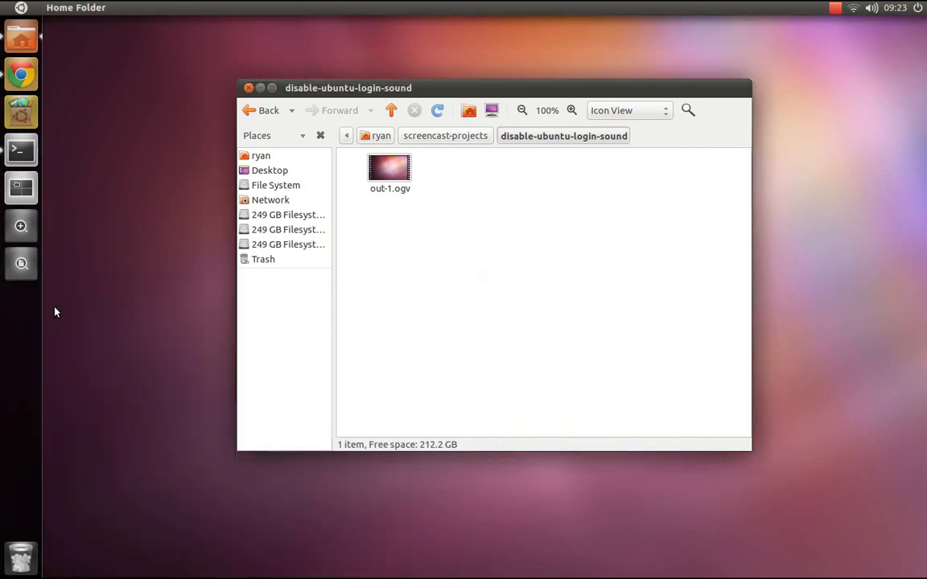